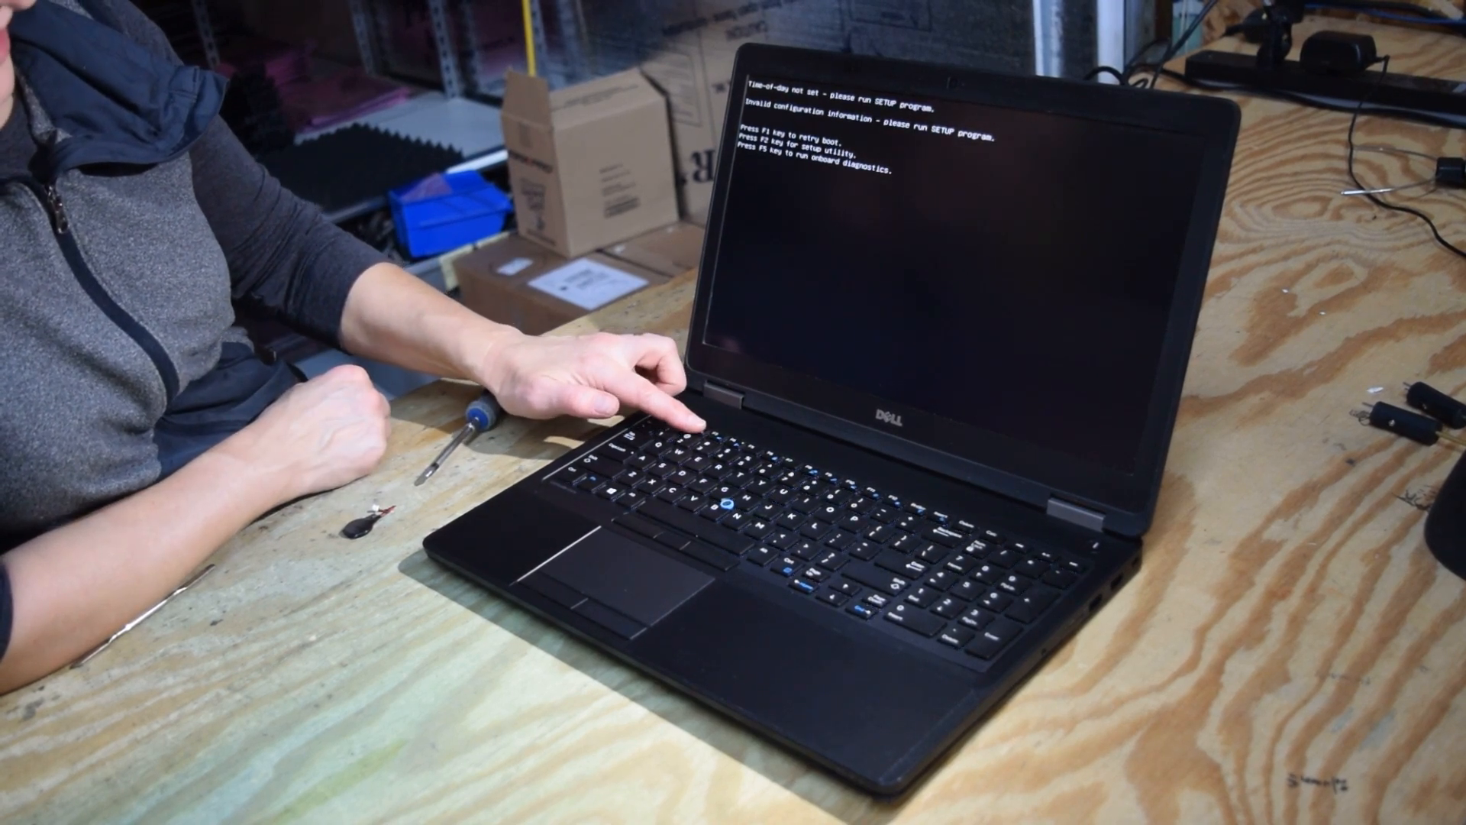
Enter the BIOS setup utility from the 'Time-of-day not set' boot warning with F2
{"action": "key", "text": "f2"}
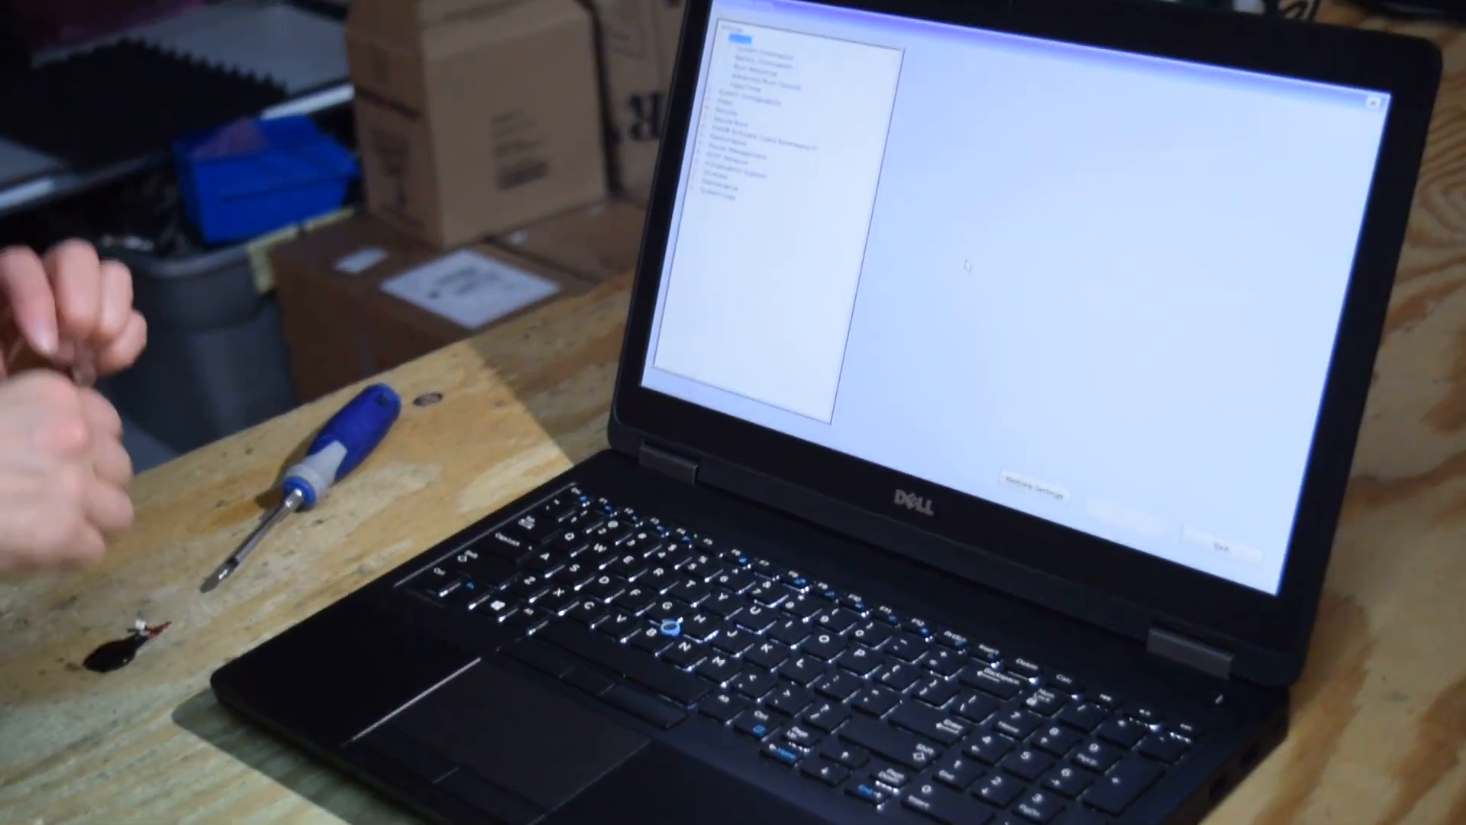